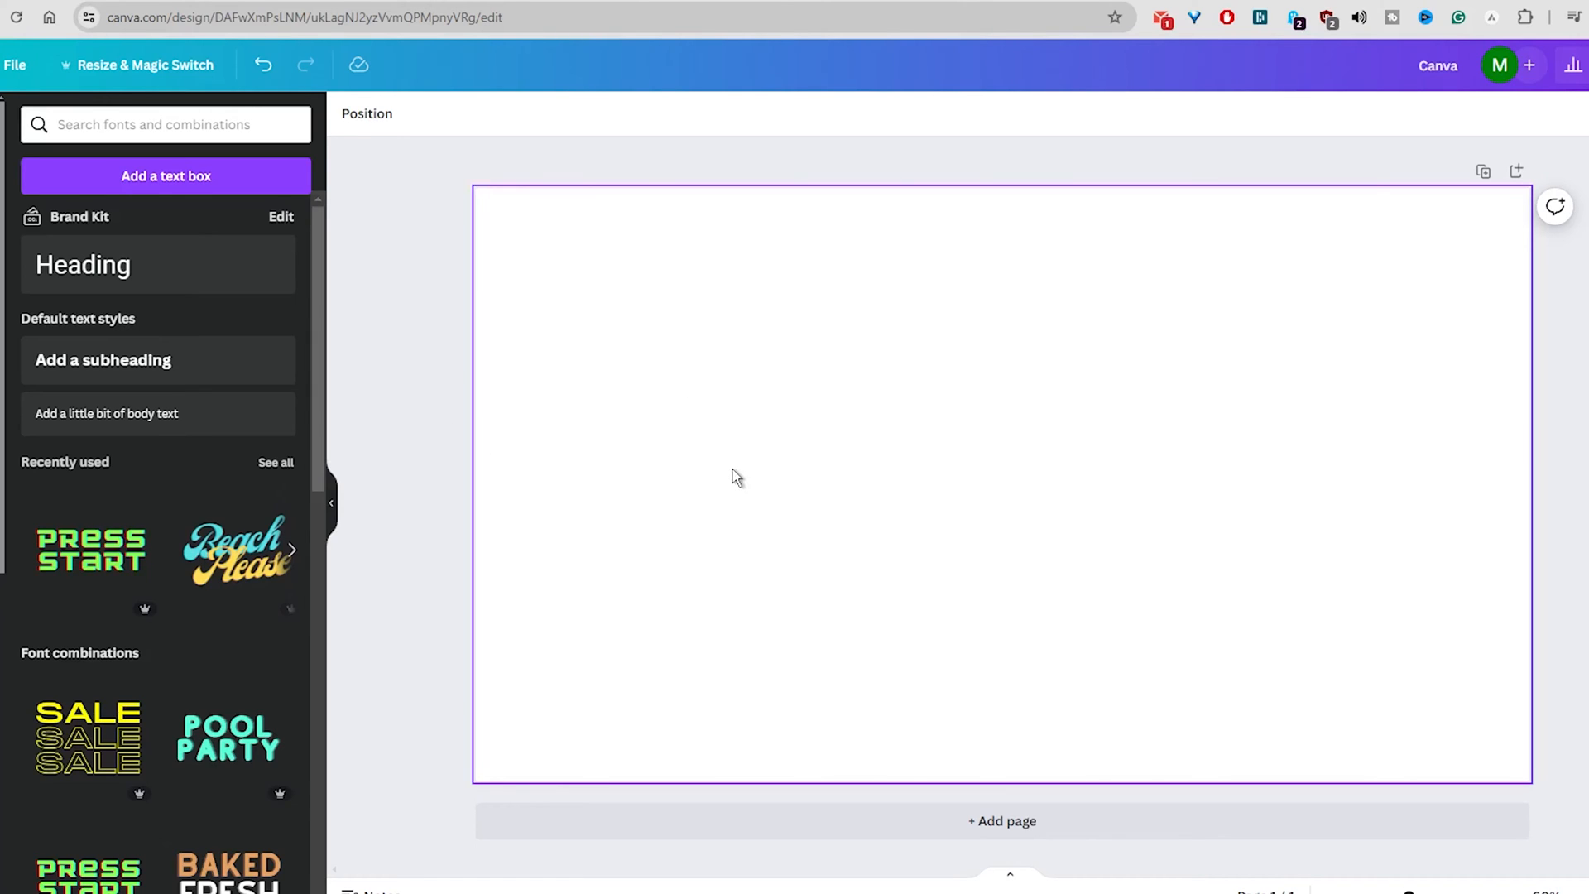
mouse_move(833, 430)
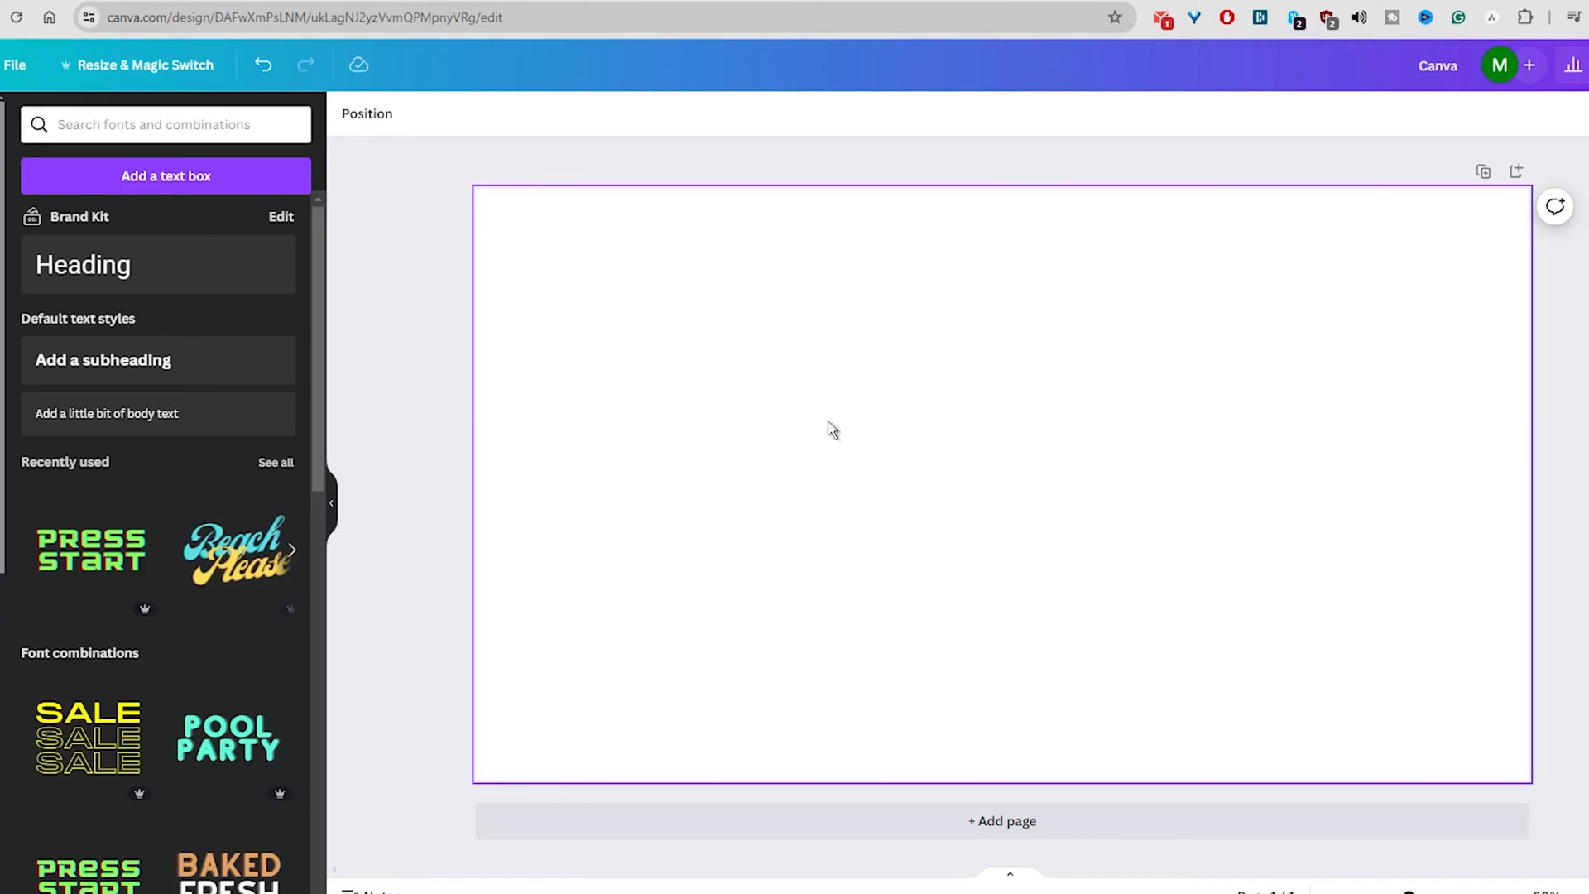
- Recolour the blank page's background to a light blue
click(347, 113)
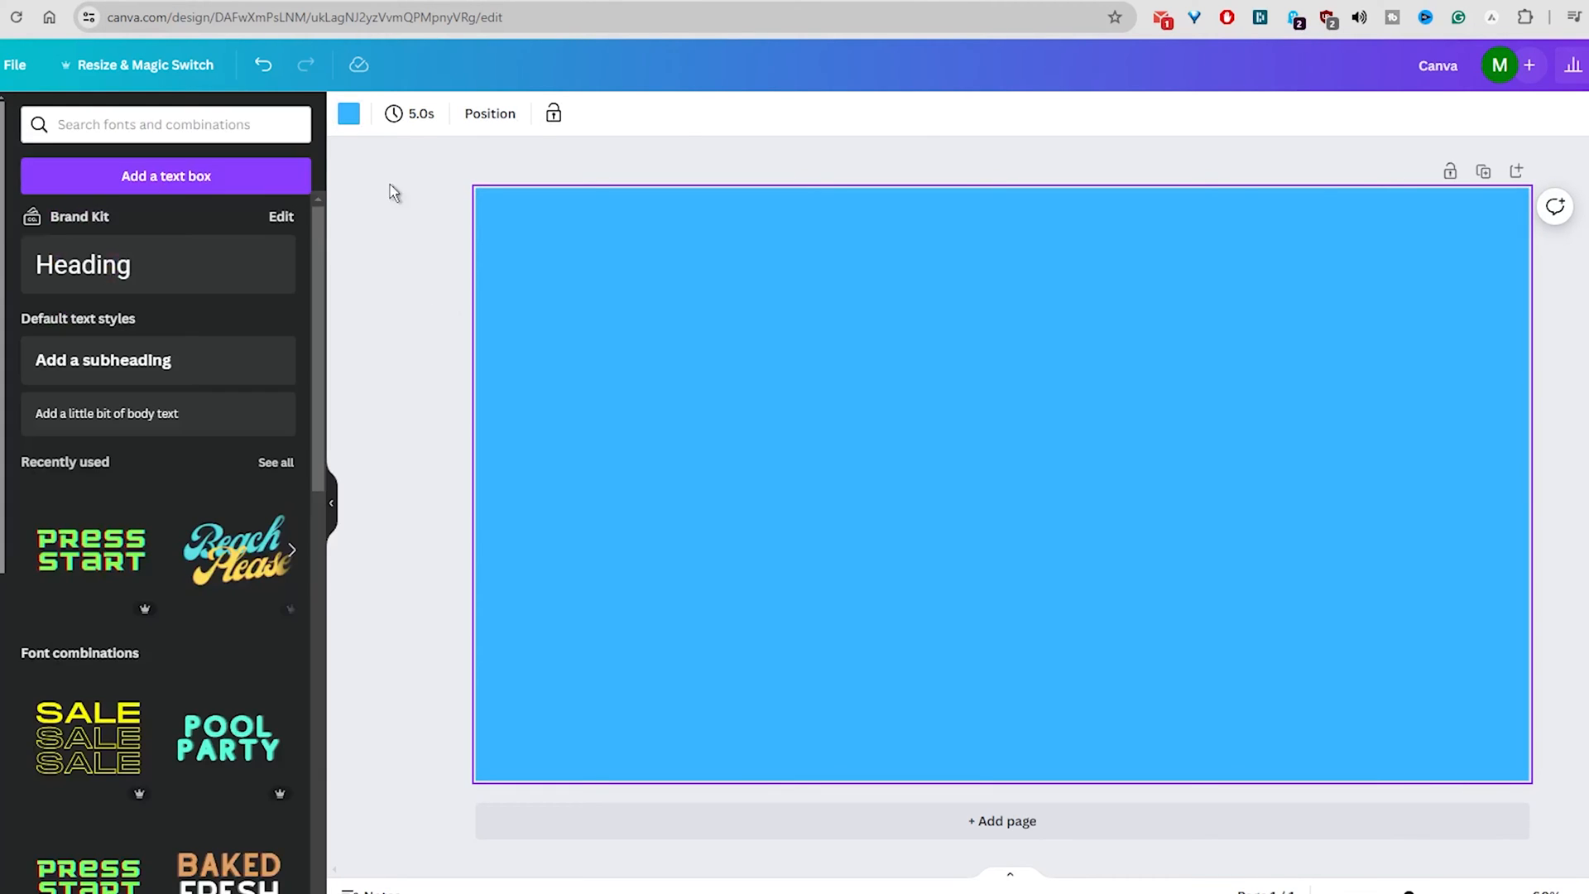
click(348, 113)
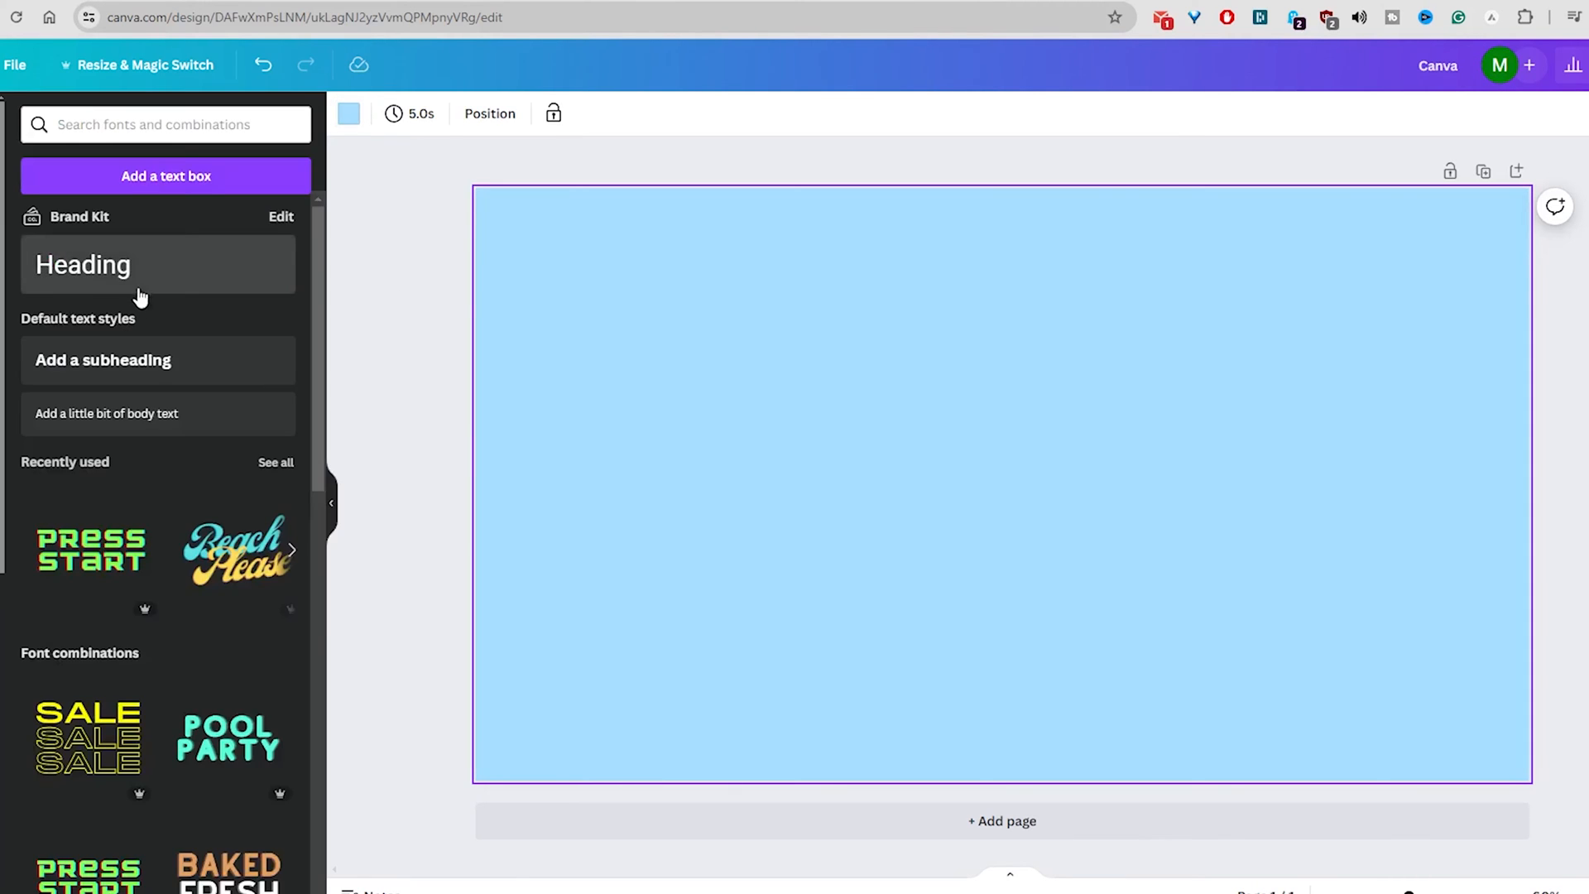
- Add a heading and change its text to '3D TEXT'
click(83, 265)
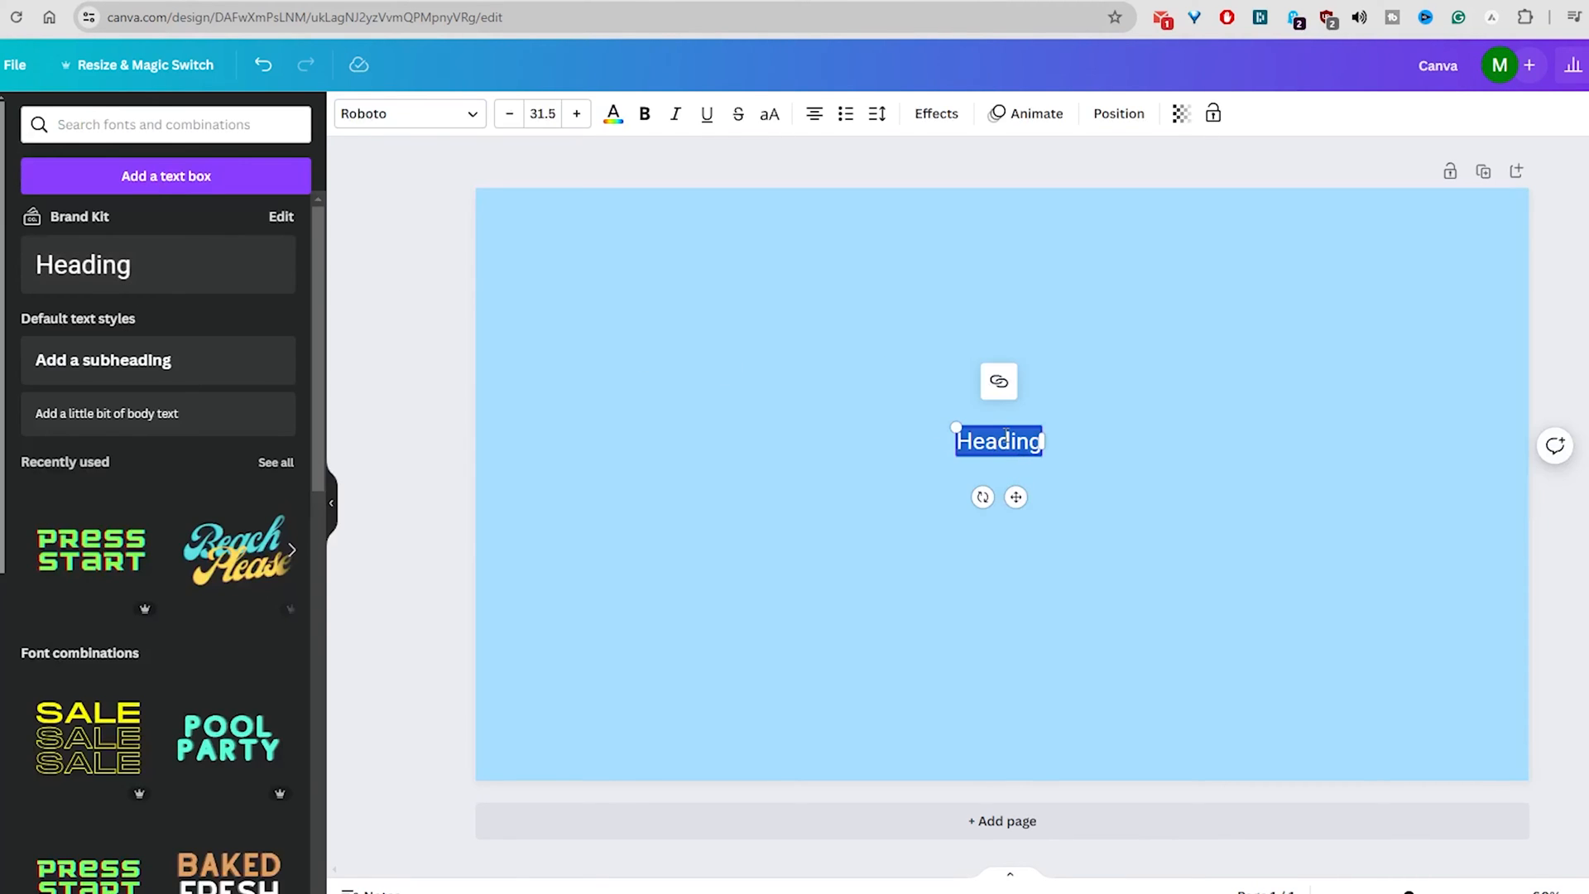
text(3D T)
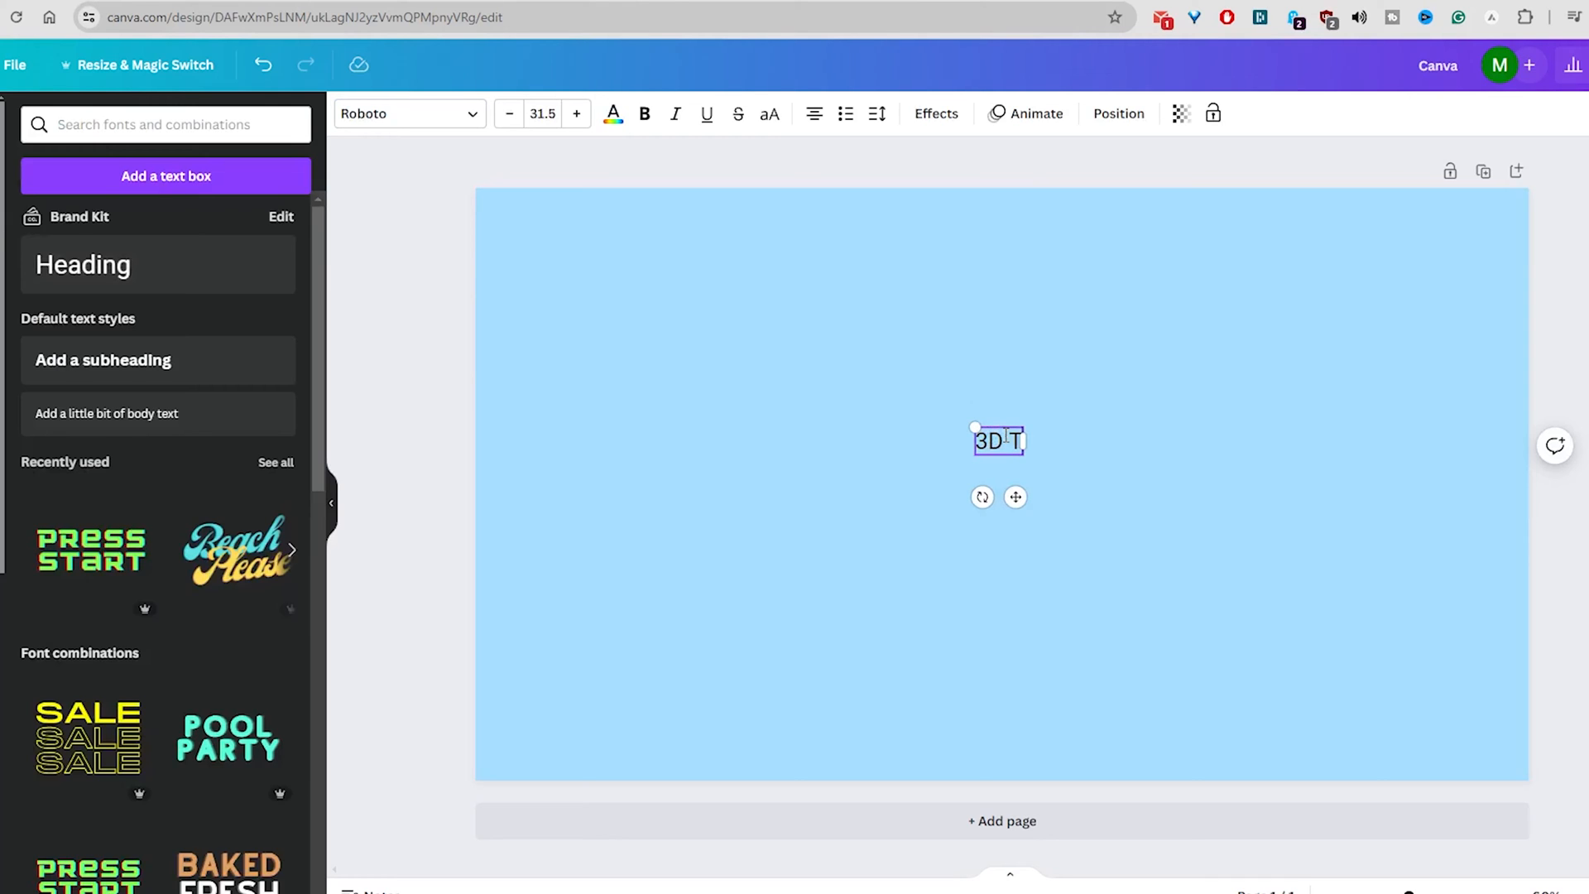
text(EXT)
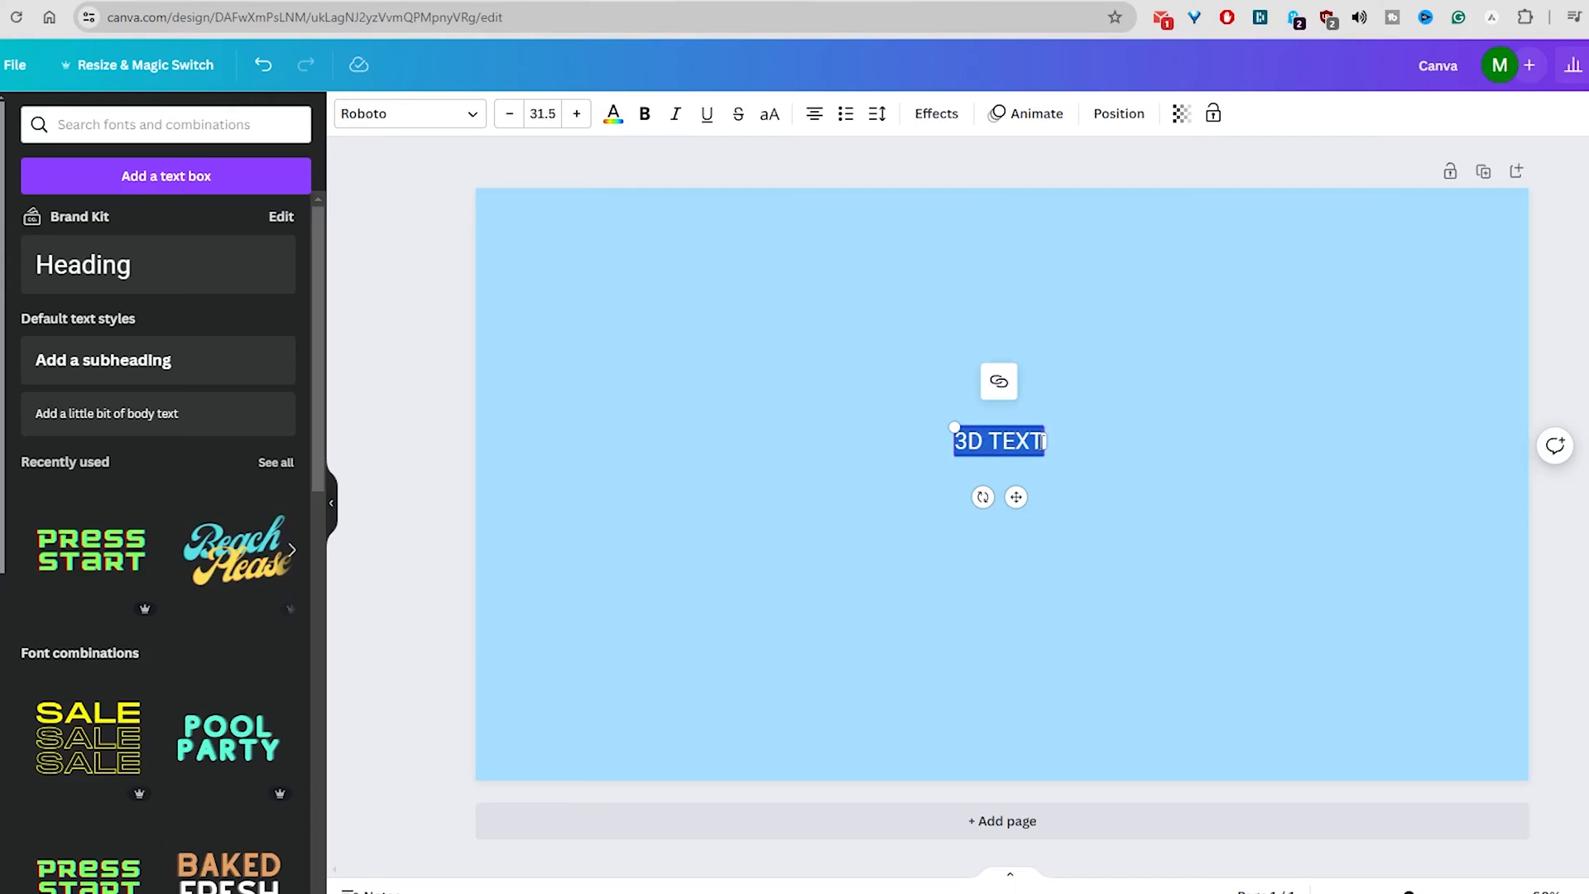
- Make the heading white League Spartan and centre it on the page
click(612, 114)
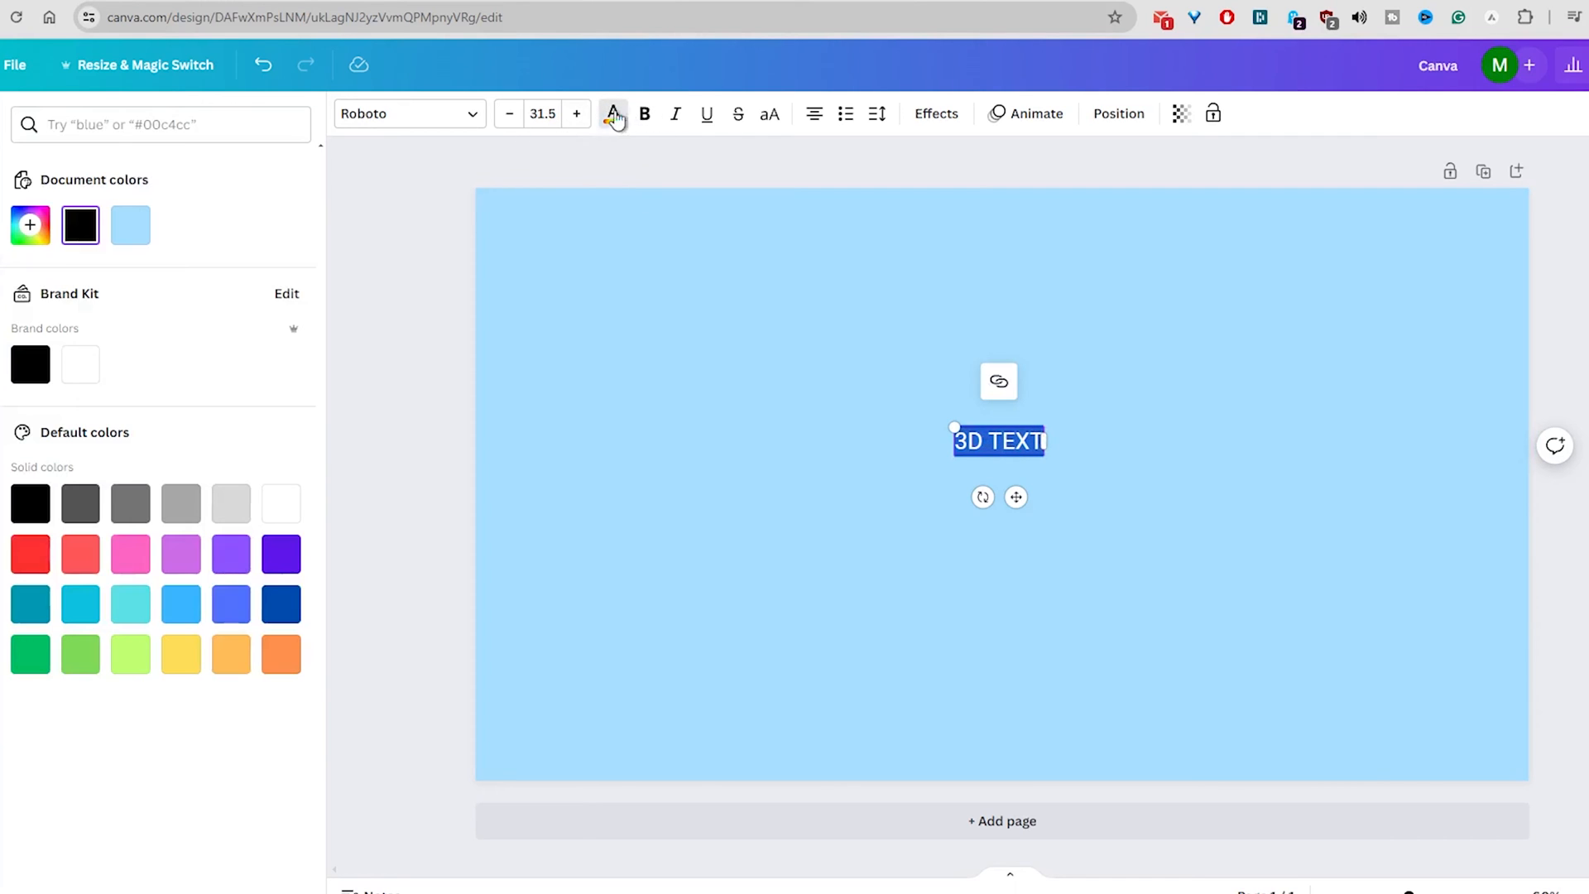
click(409, 113)
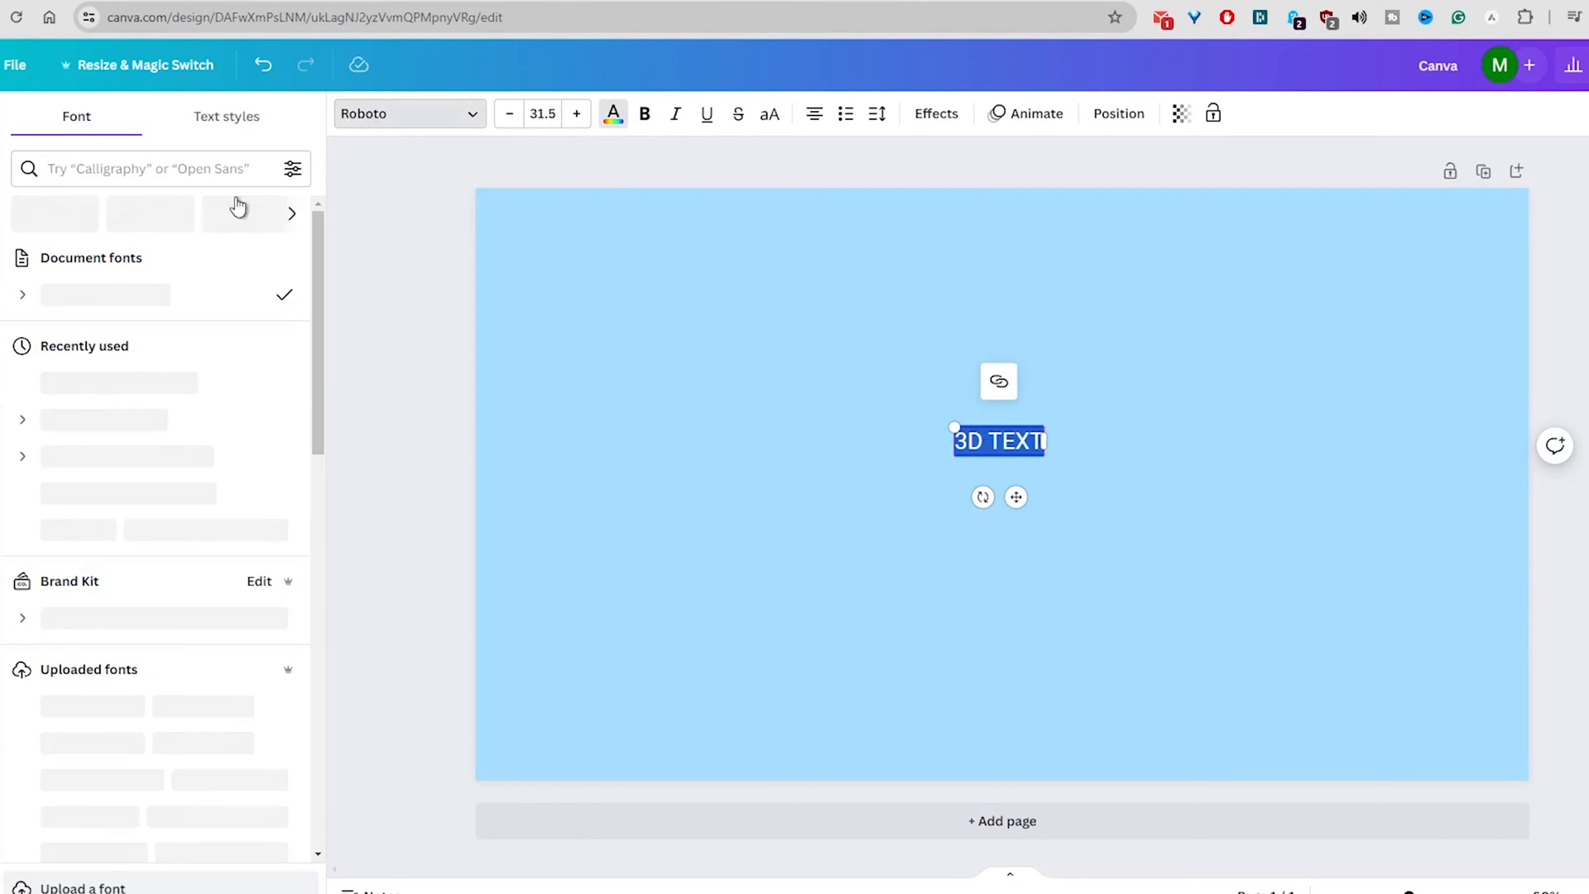
click(101, 381)
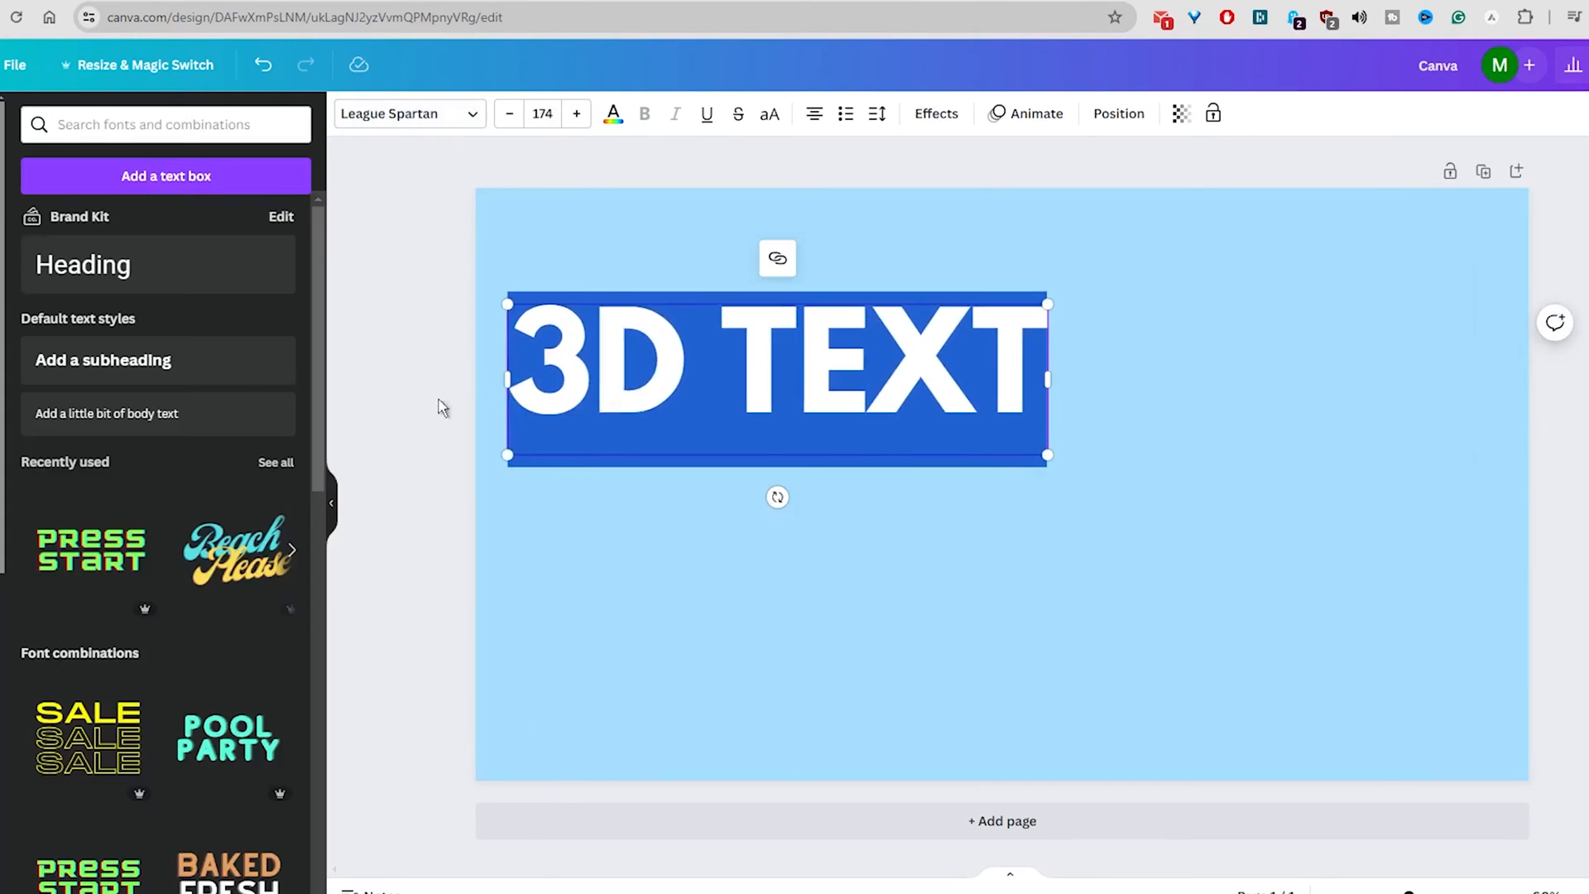
drag(775, 380, 1001, 485)
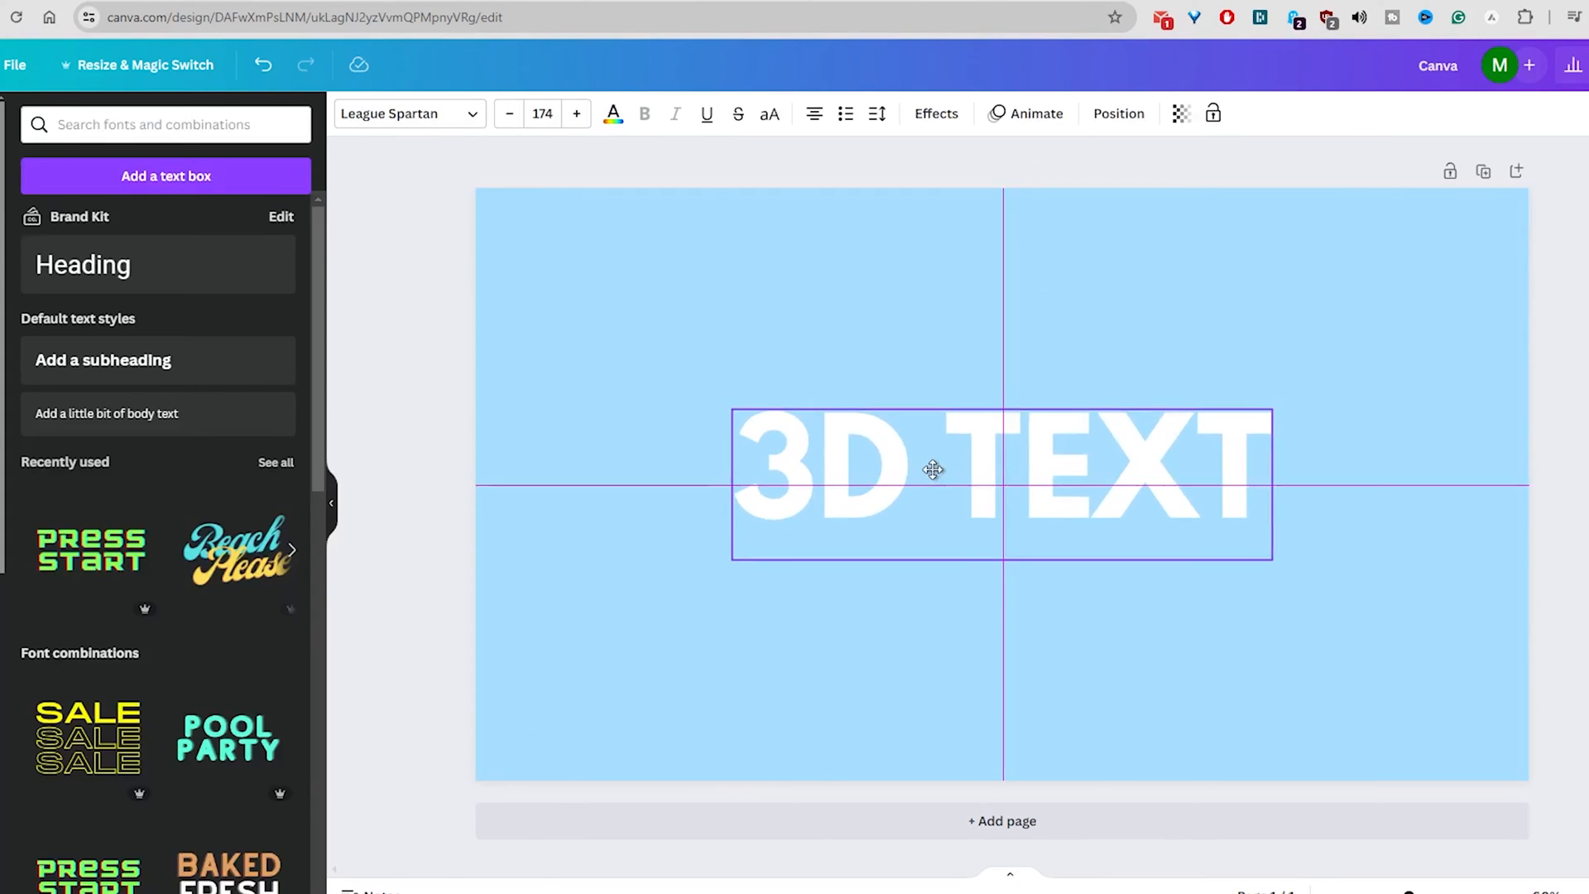
- Apply a Shadow effect to the heading with its colour set to black
click(933, 112)
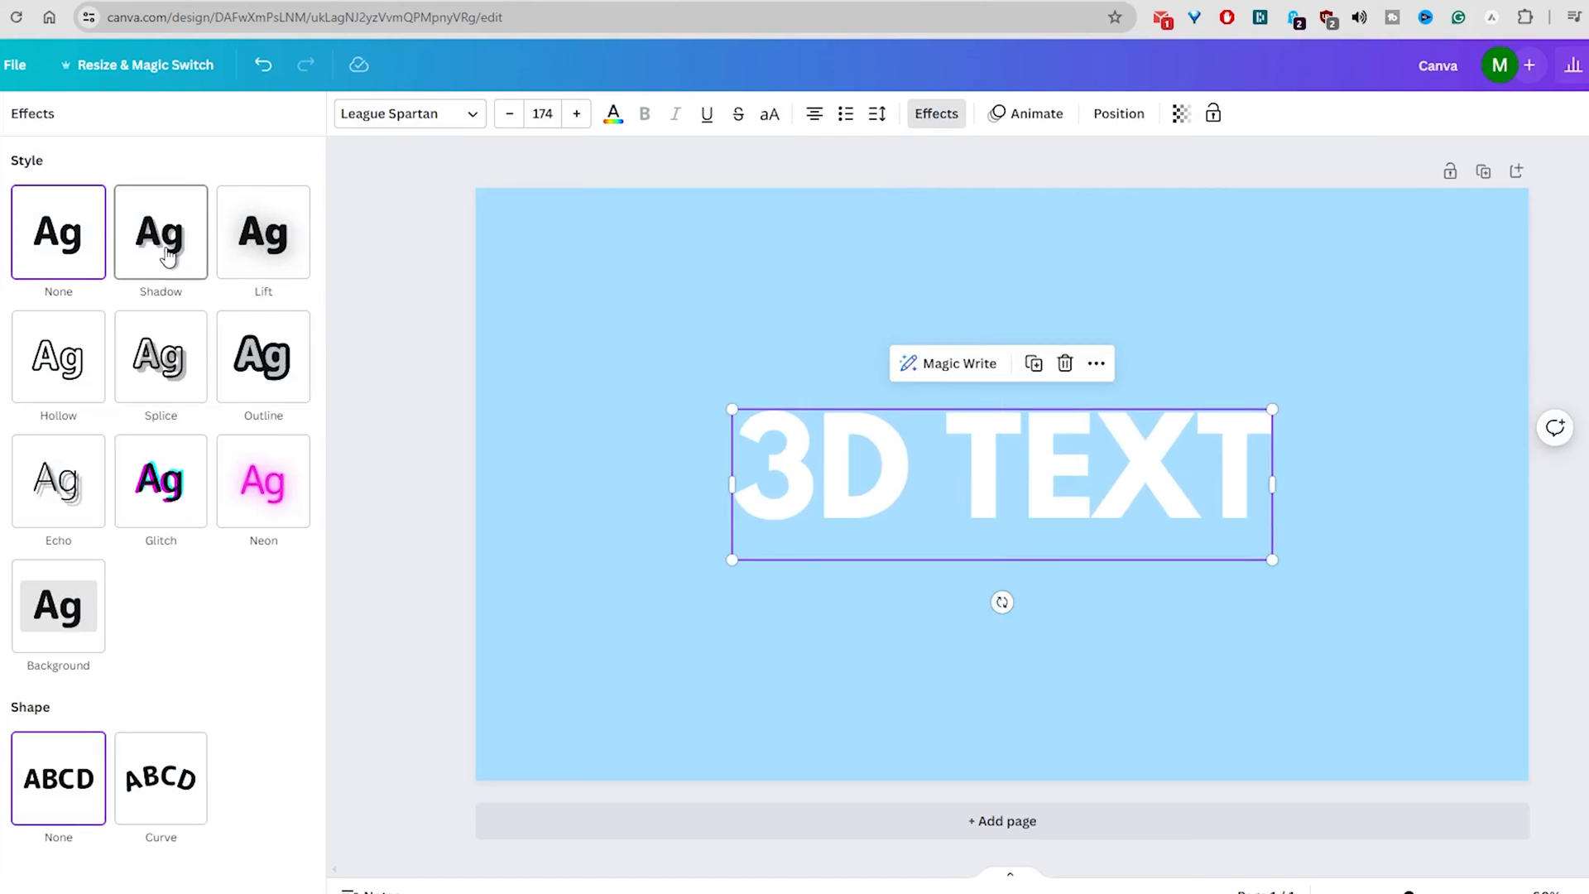
click(160, 232)
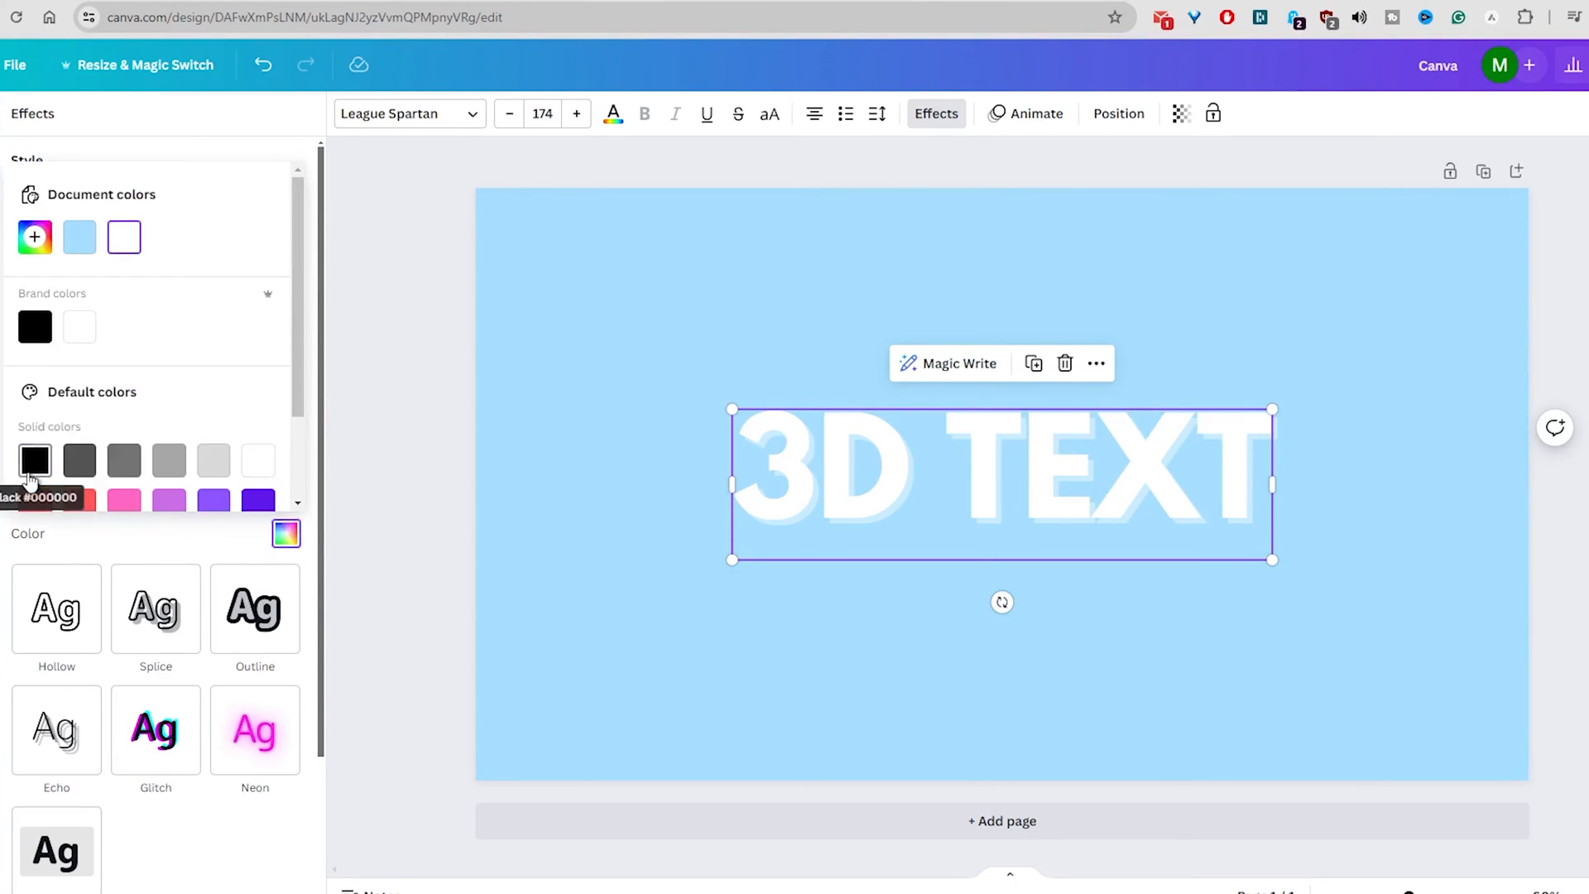
click(33, 461)
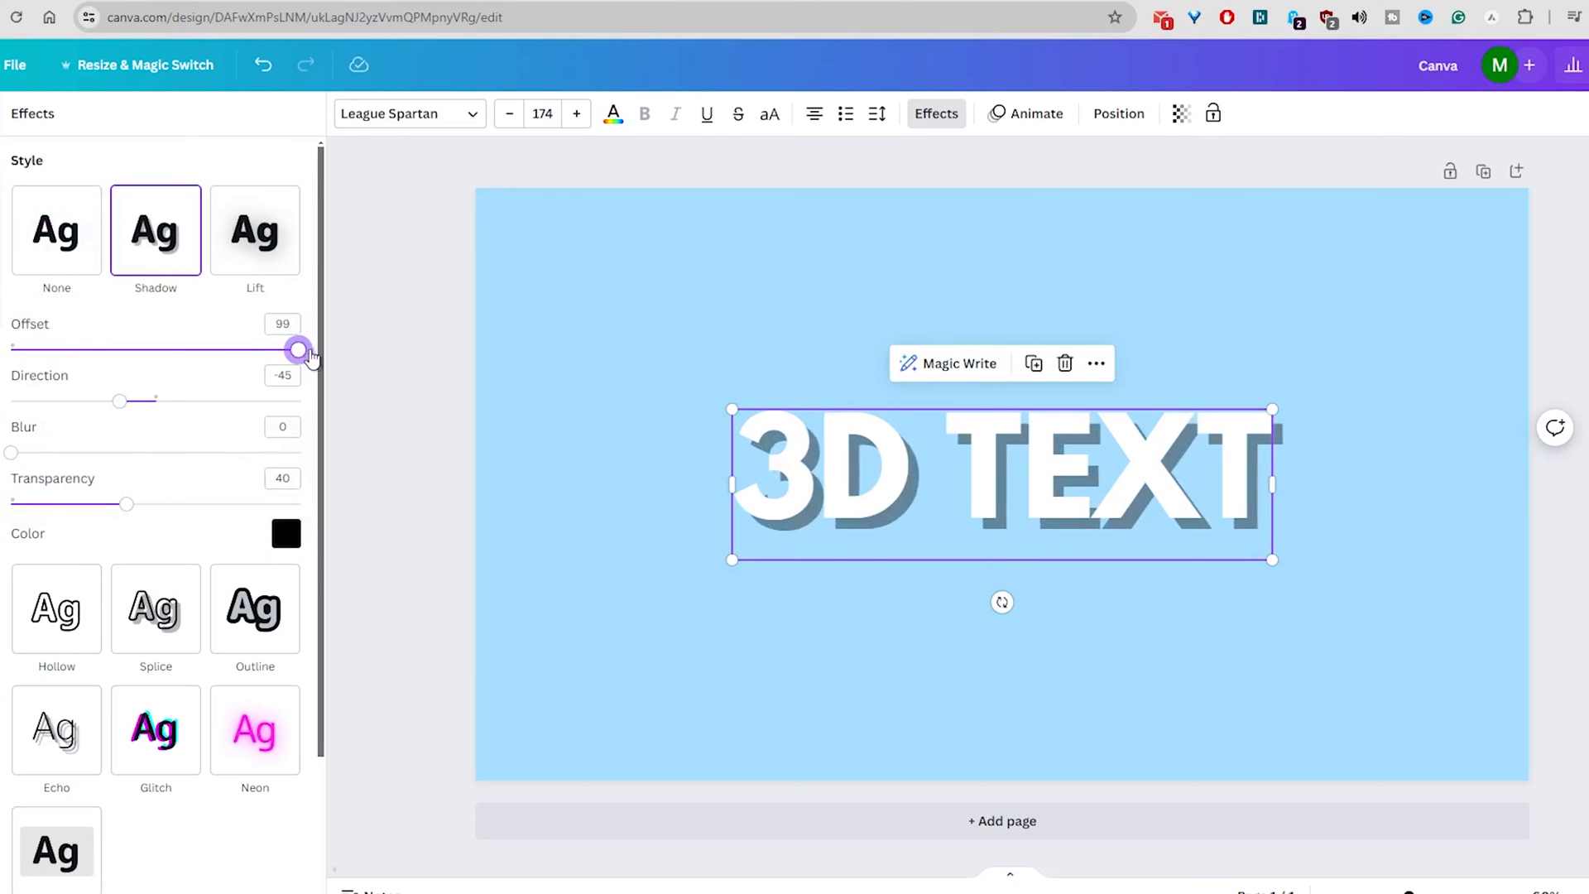
- Push the shadow Offset to 100, reduce its transparency and tune the Direction angle
drag(296, 349, 301, 349)
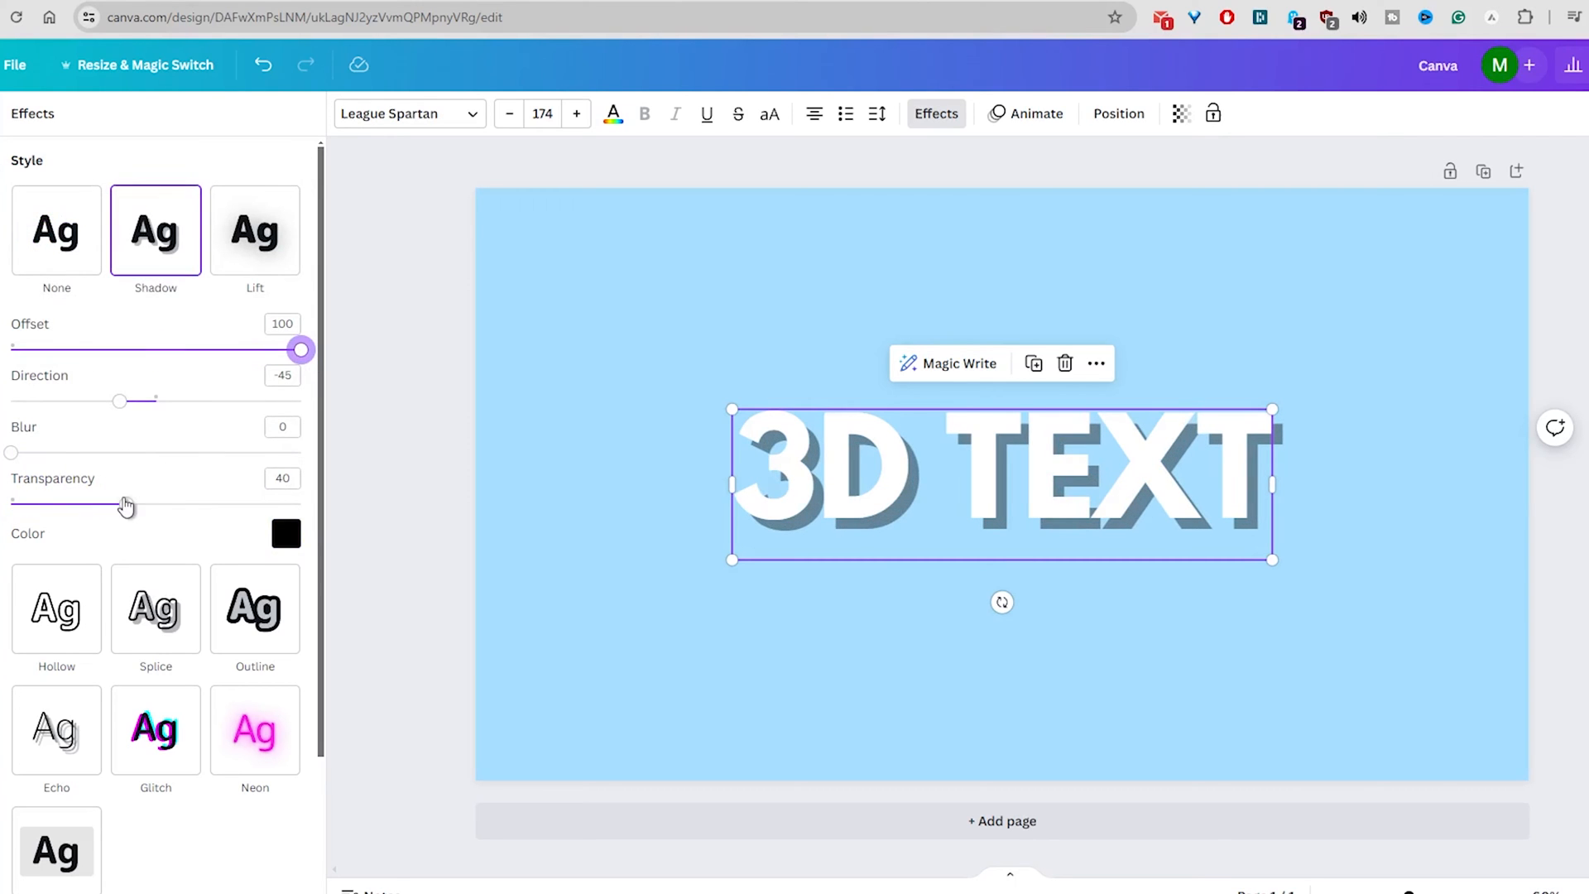
drag(128, 507, 258, 506)
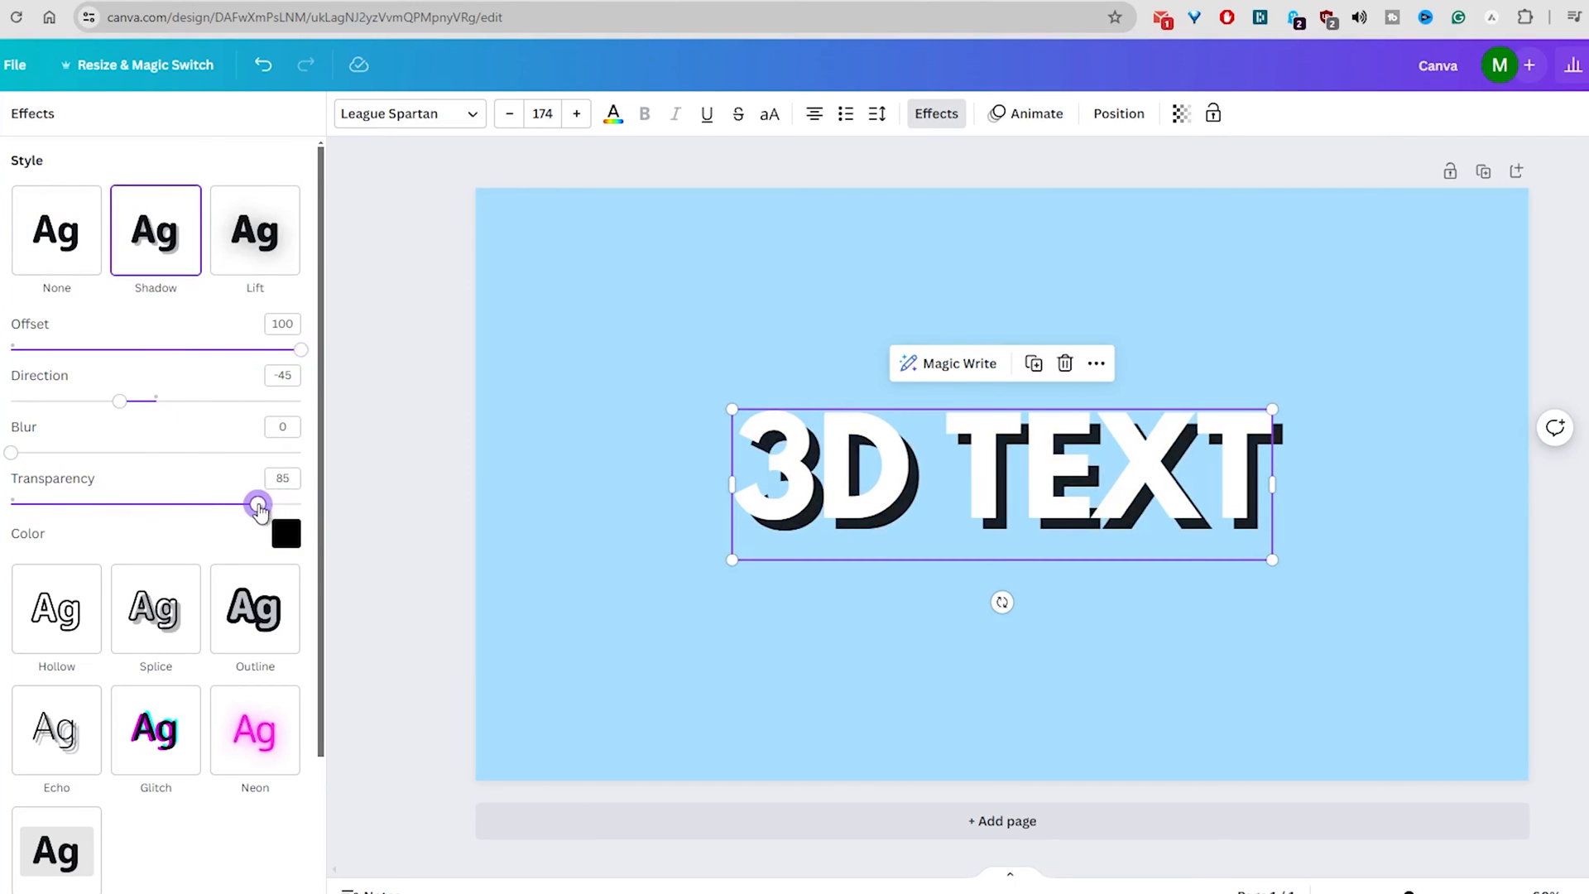
drag(119, 400, 81, 400)
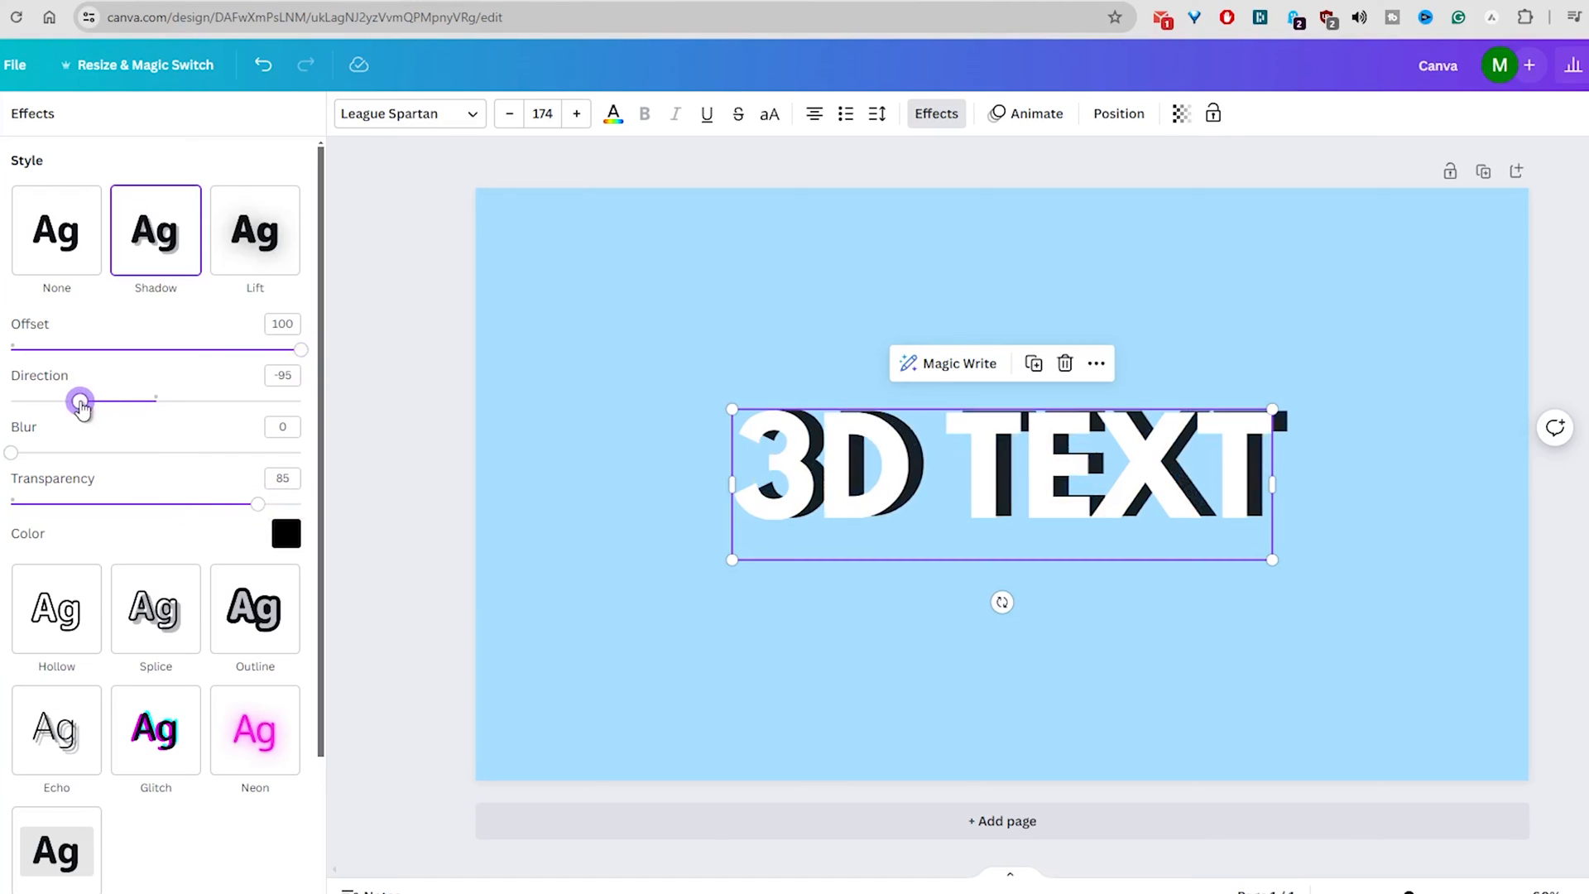
drag(80, 401, 174, 401)
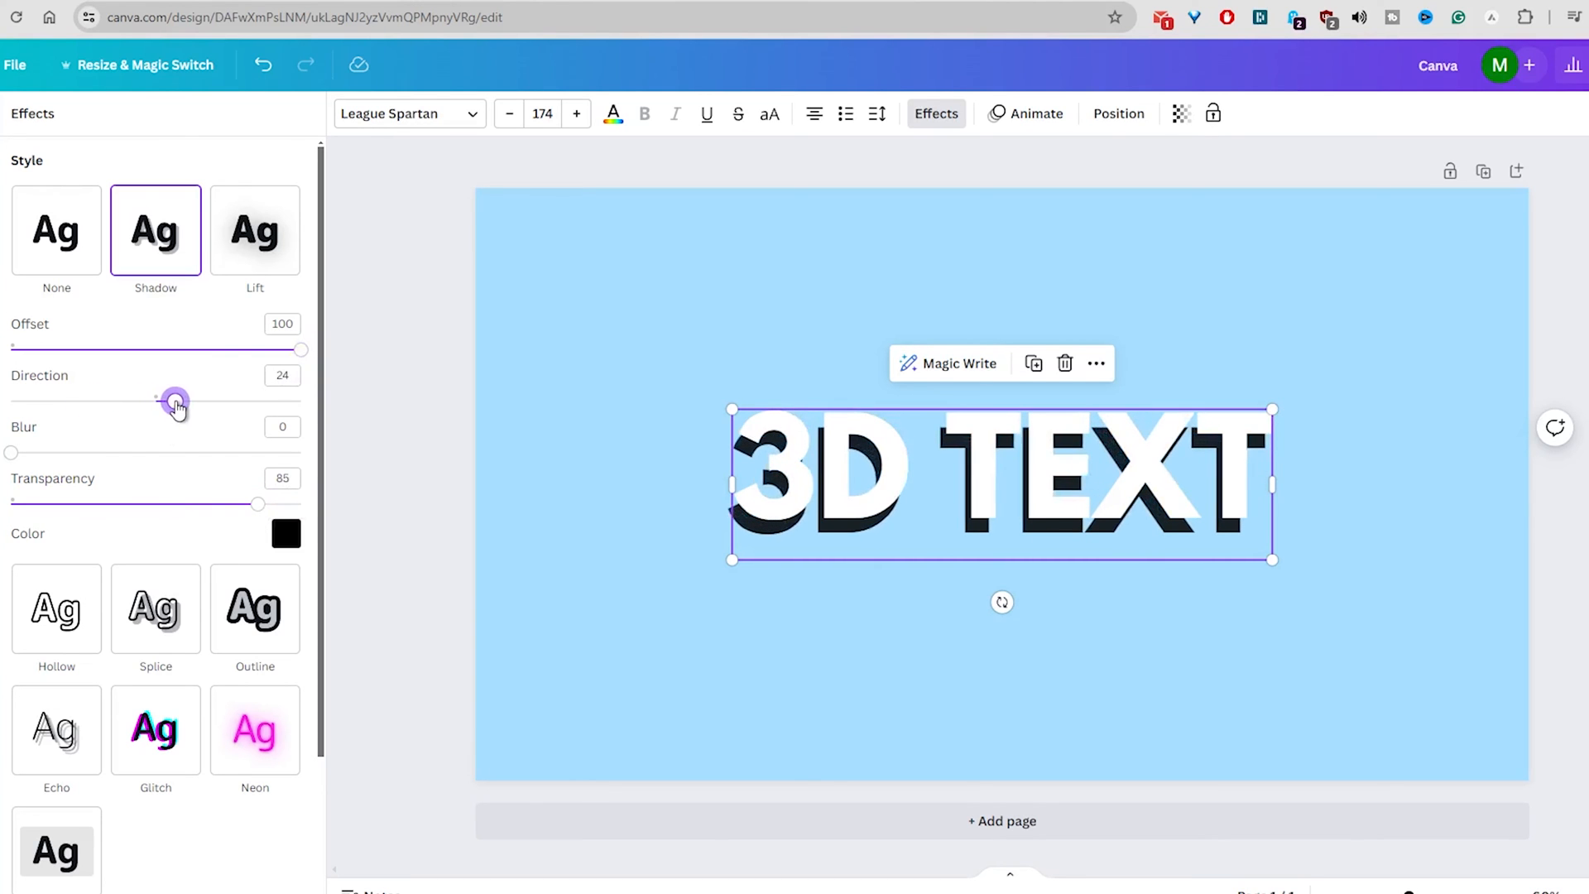
drag(173, 399, 197, 399)
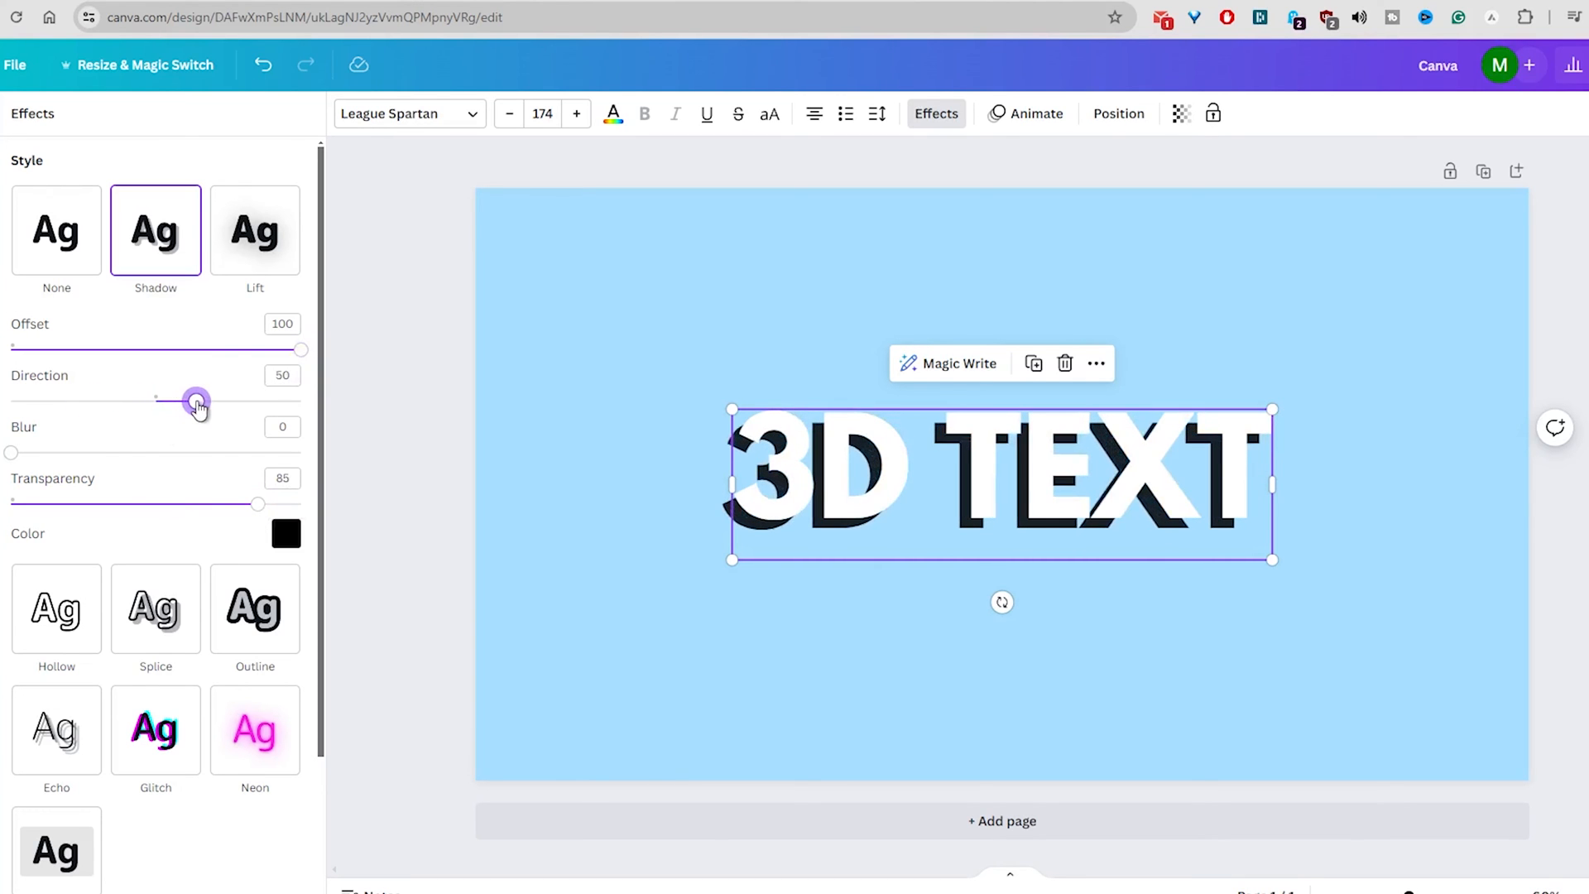
drag(195, 401, 177, 400)
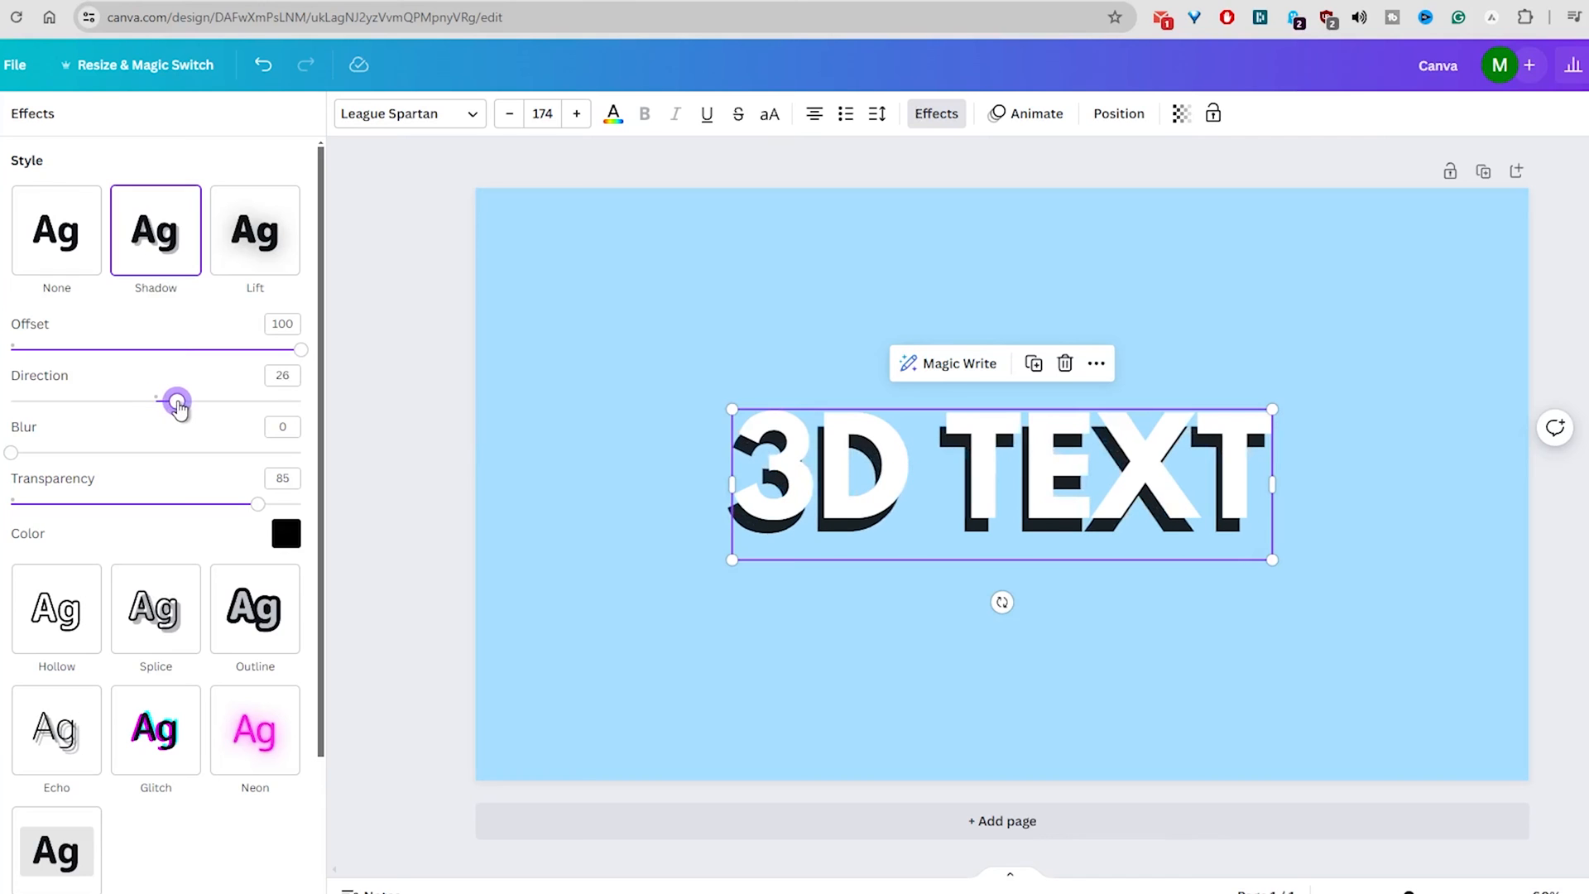
drag(177, 400, 180, 400)
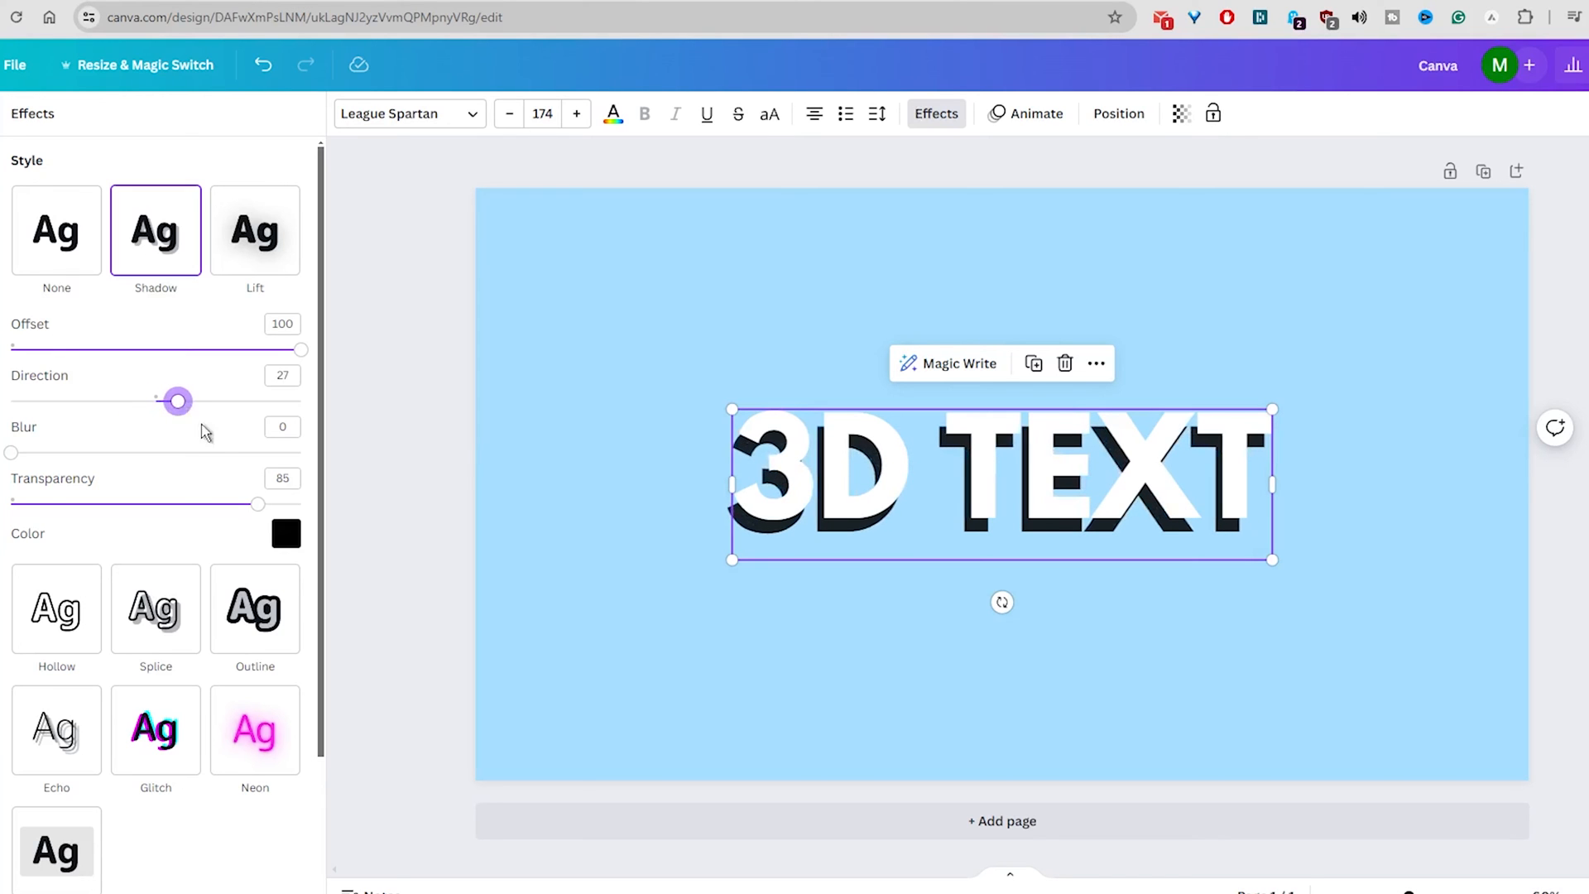
- Make the shadow fully opaque and settle Direction near -2 for the 3D look
drag(256, 504, 299, 504)
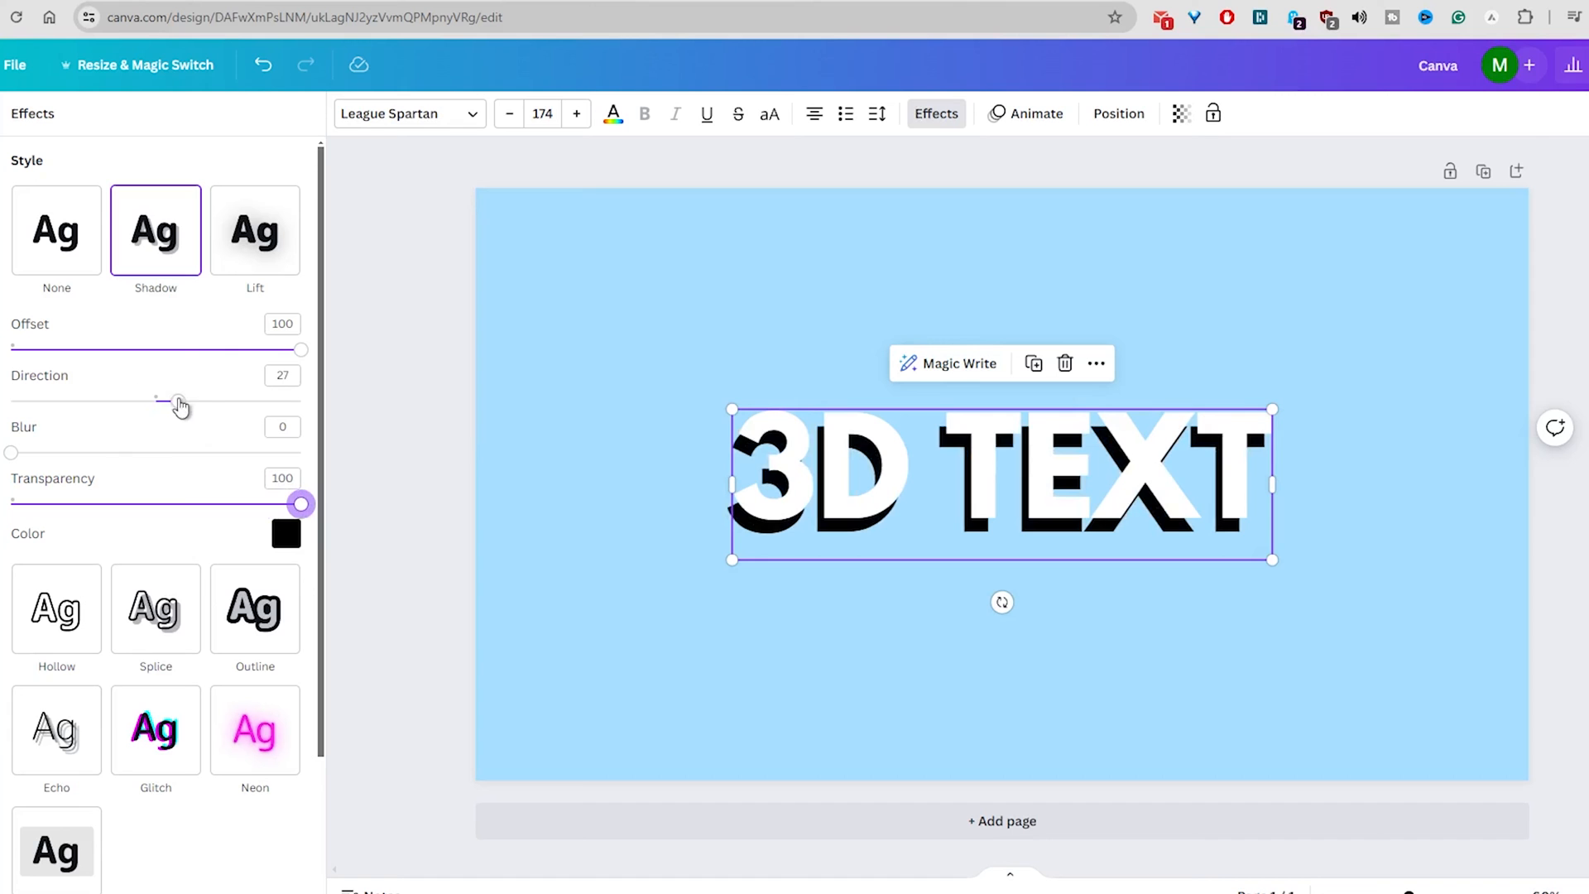
drag(179, 401, 167, 401)
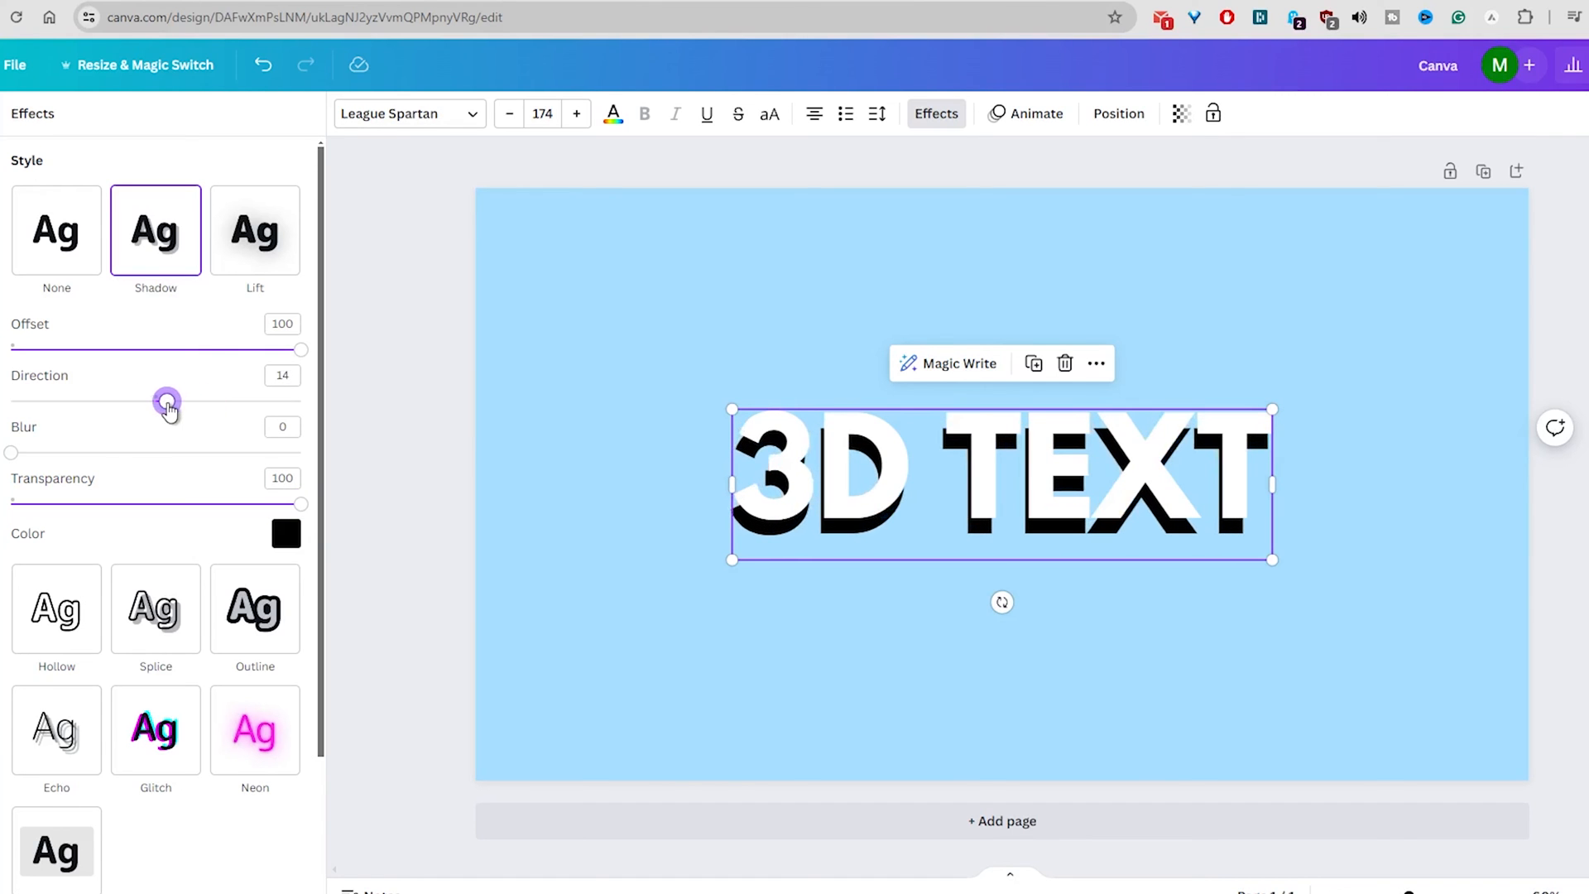
drag(167, 400, 154, 400)
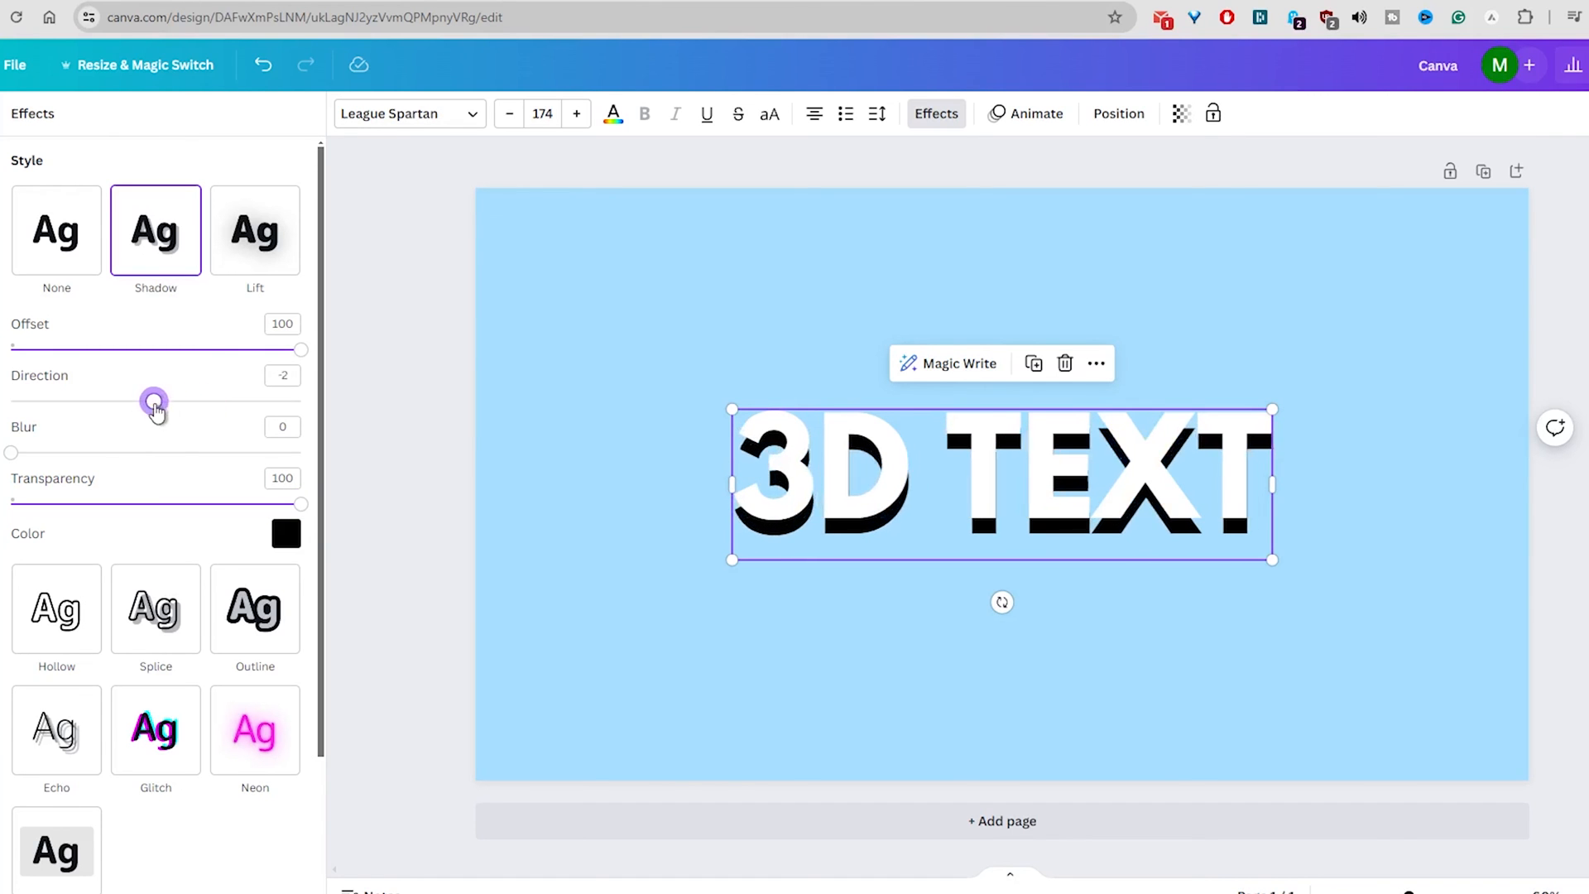